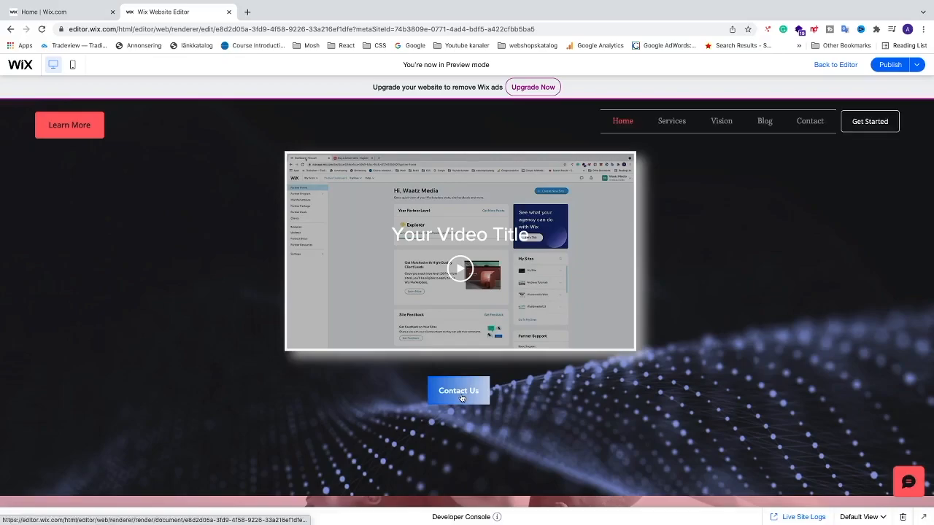
Follow the Contact Us button below the video to land on the Contact page.
{"action": "left_click", "coordinate": [458, 390]}
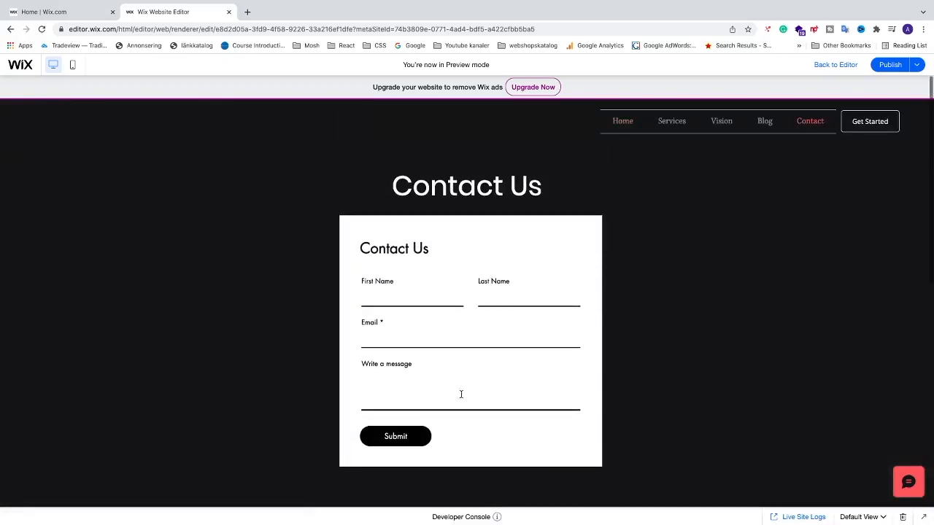
{"action": "mouse_move", "coordinate": [604, 216]}
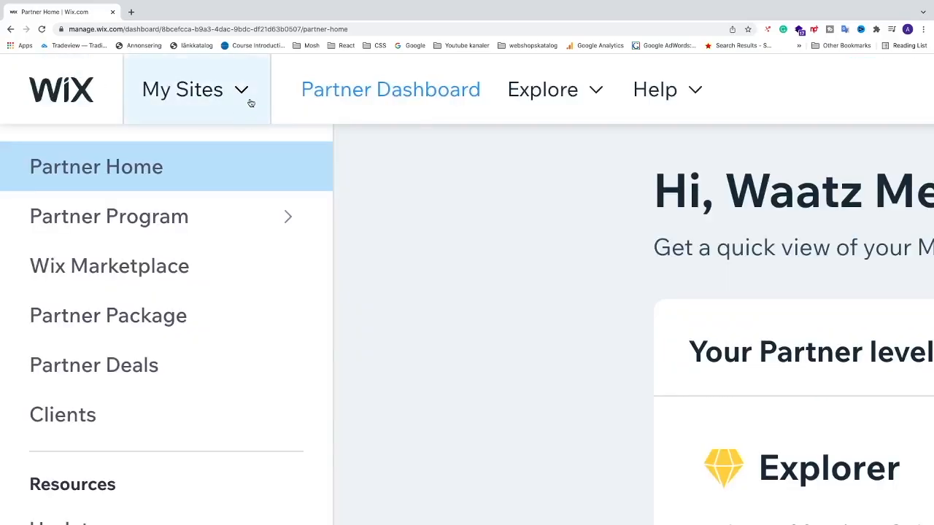
Pick the data-analysis website from recently opened sites and open it for editing.
{"action": "left_click", "coordinate": [183, 89]}
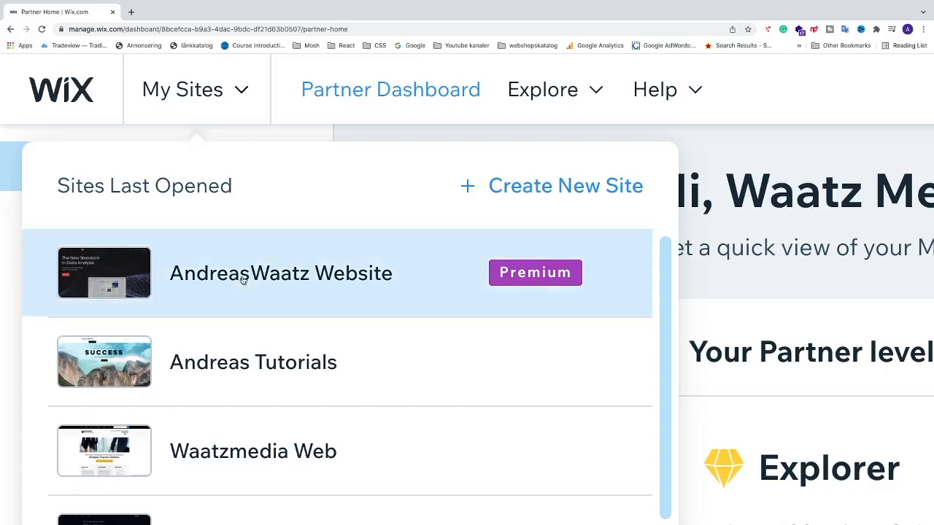
{"action": "left_click", "coordinate": [280, 273]}
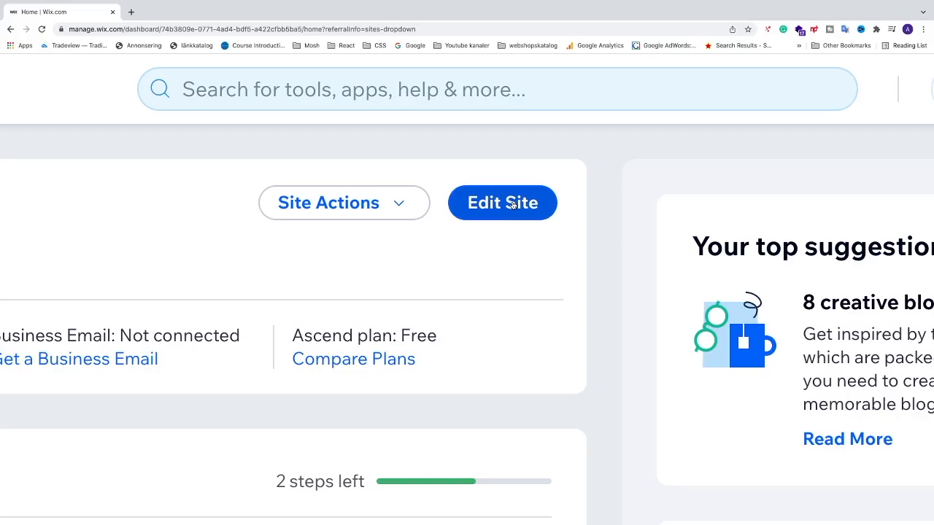
{"action": "left_click", "coordinate": [501, 202]}
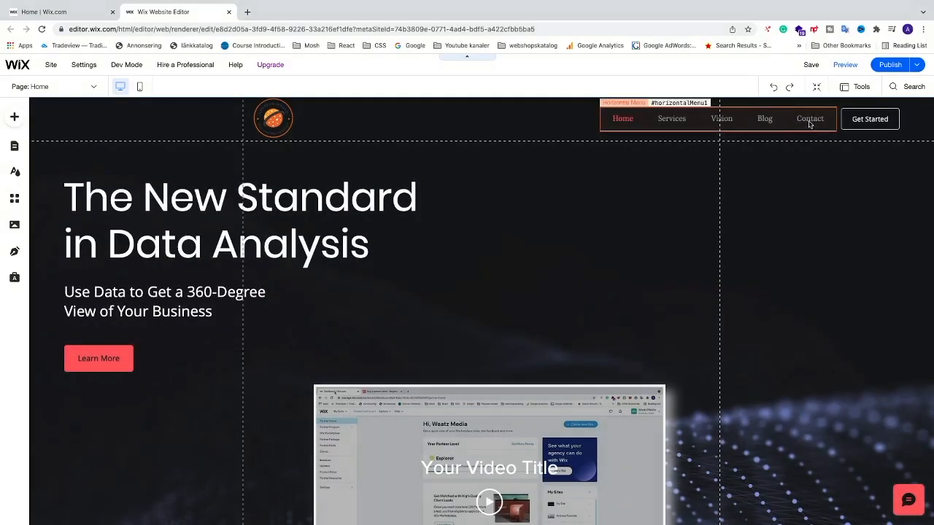
{"action": "left_click", "coordinate": [126, 64]}
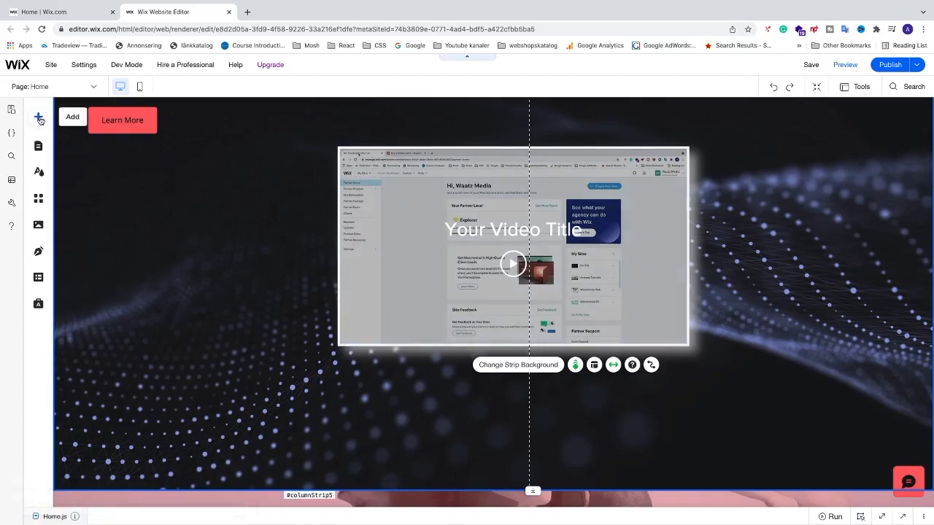
Browse the Add panel's Button designs, from Themed Buttons to Text & Icon Buttons.
{"action": "left_click", "coordinate": [38, 117]}
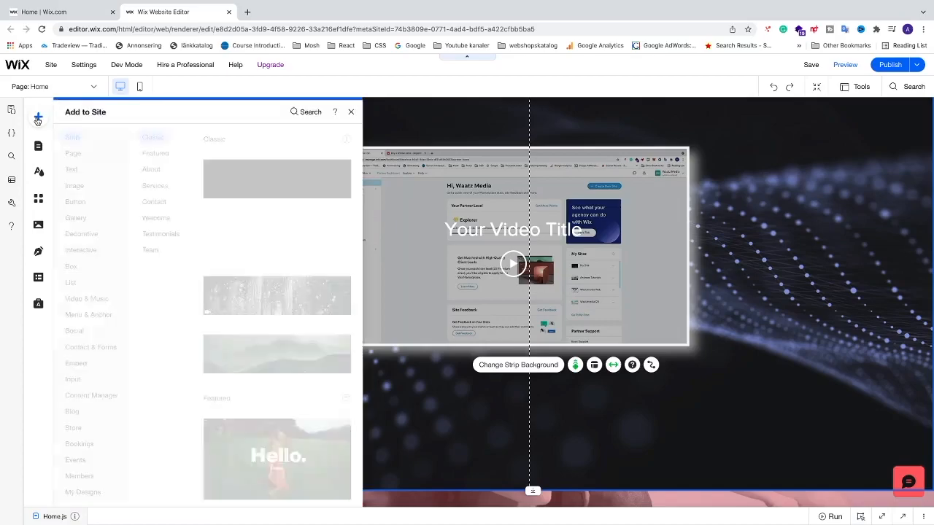
{"action": "left_click", "coordinate": [71, 168]}
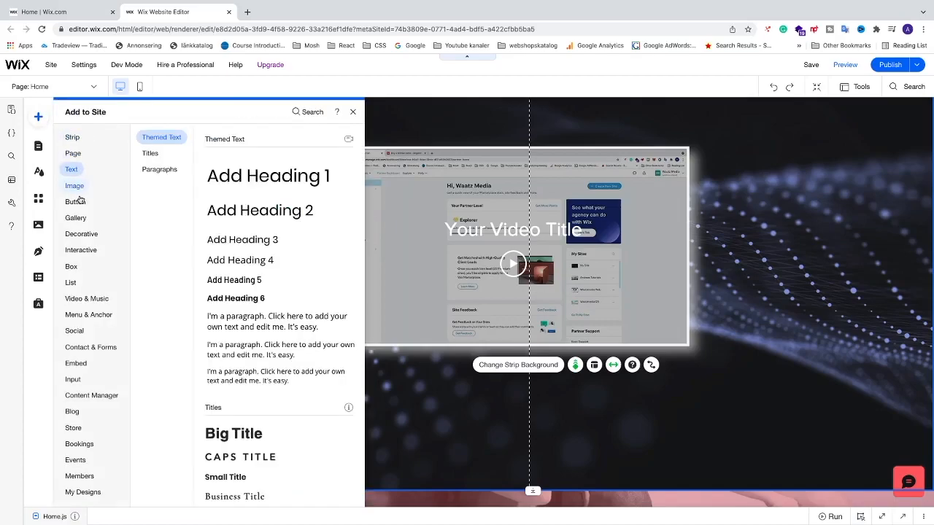
{"action": "left_click", "coordinate": [75, 201]}
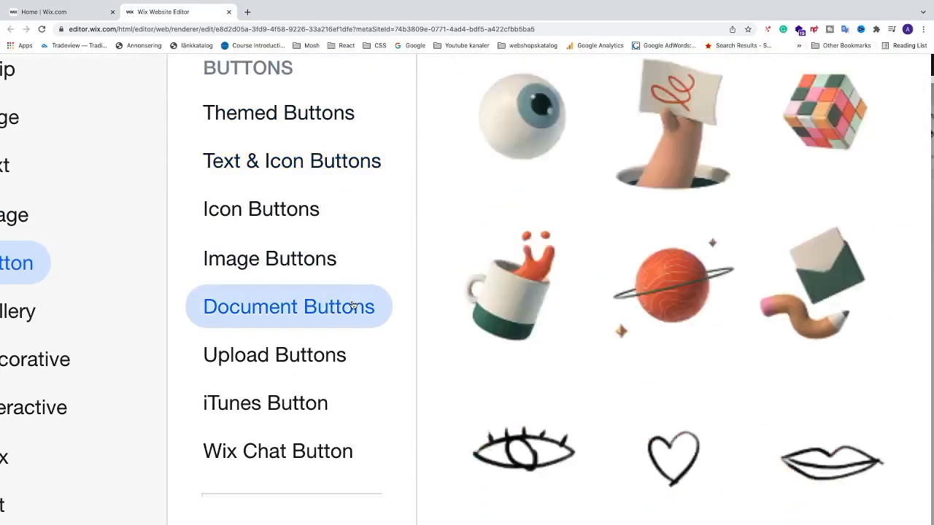
{"action": "left_click", "coordinate": [278, 112]}
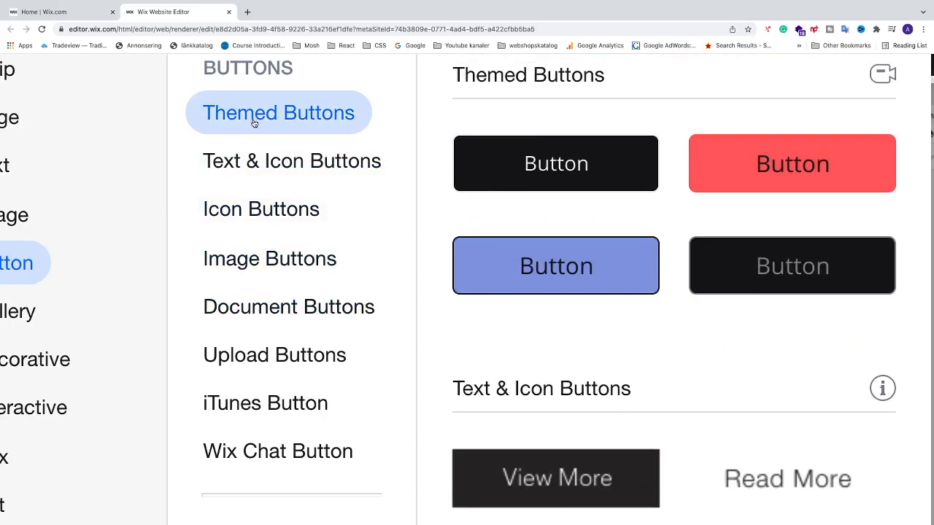
{"action": "scroll", "scroll_direction": "down", "scroll_amount": 3}
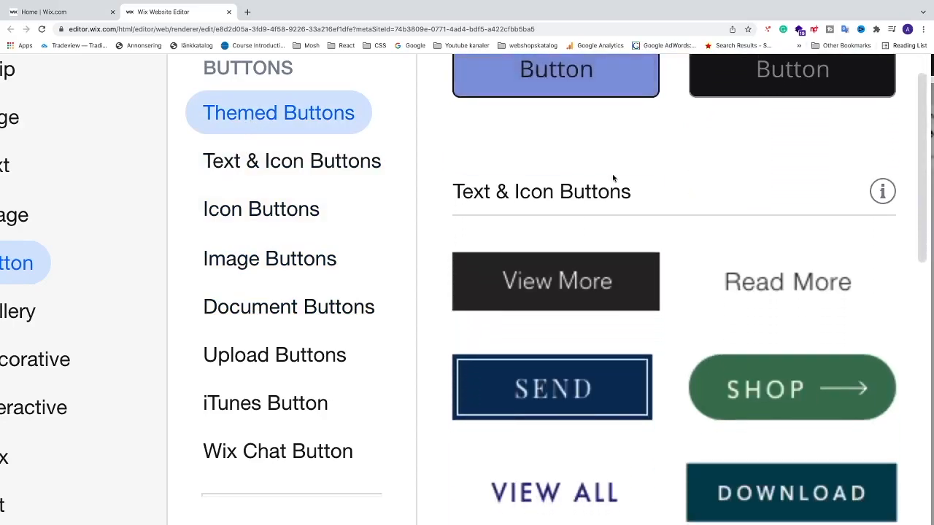
{"action": "left_click", "coordinate": [292, 161]}
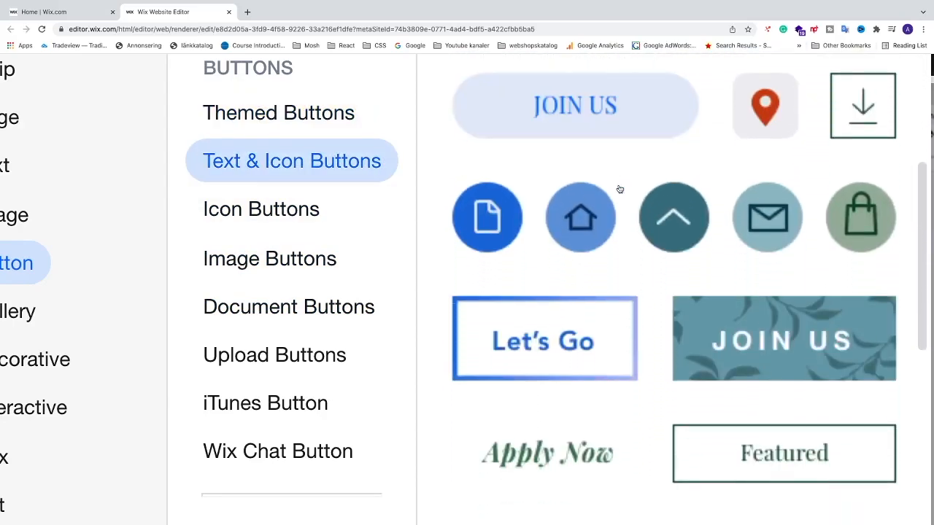
{"action": "scroll", "scroll_direction": "down", "scroll_amount": 3}
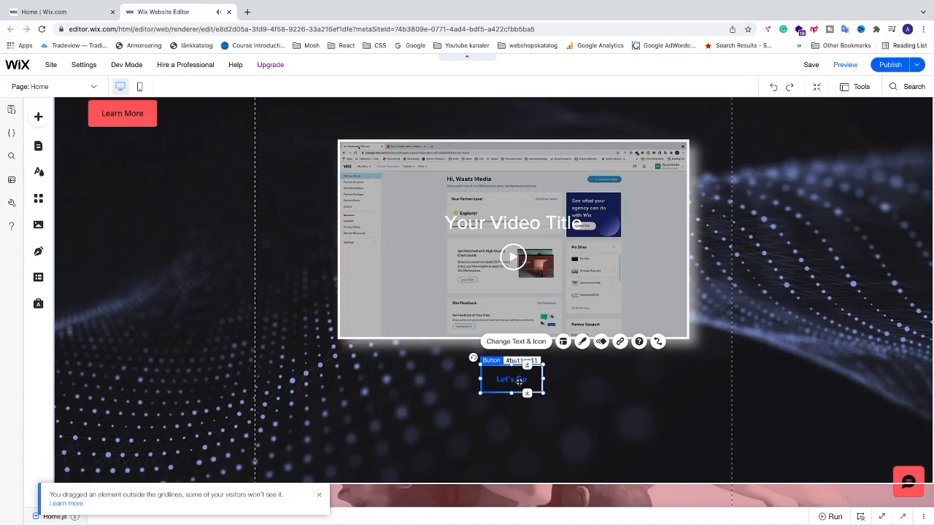
{"action": "mouse_move", "coordinate": [619, 341]}
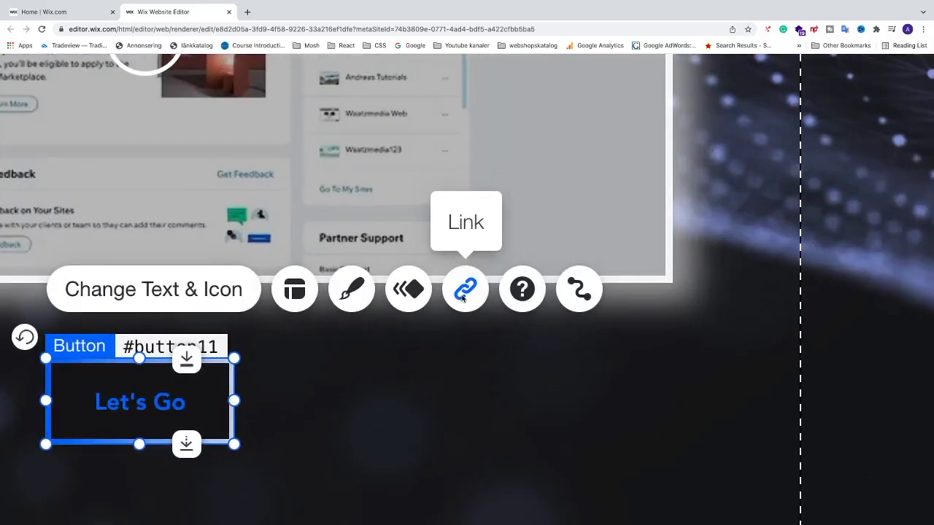
Link the Let's Go button to the Contact (All) (Dynamic) page, opening in the current window.
{"action": "left_click", "coordinate": [466, 289]}
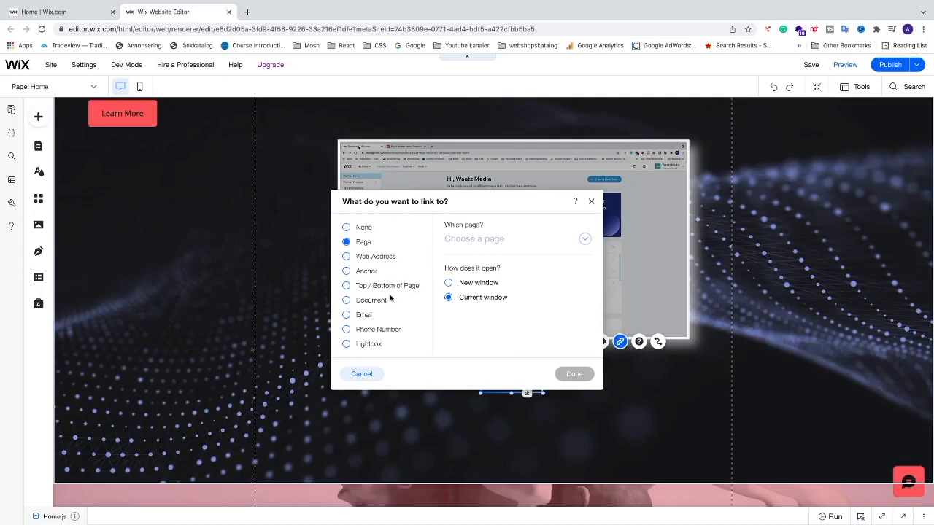
{"action": "mouse_move", "coordinate": [402, 330]}
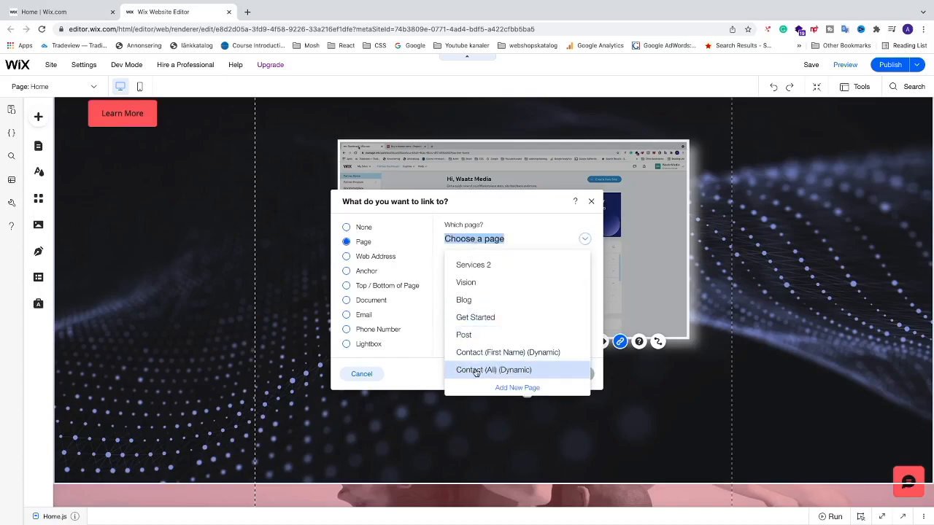
{"action": "left_click", "coordinate": [493, 370]}
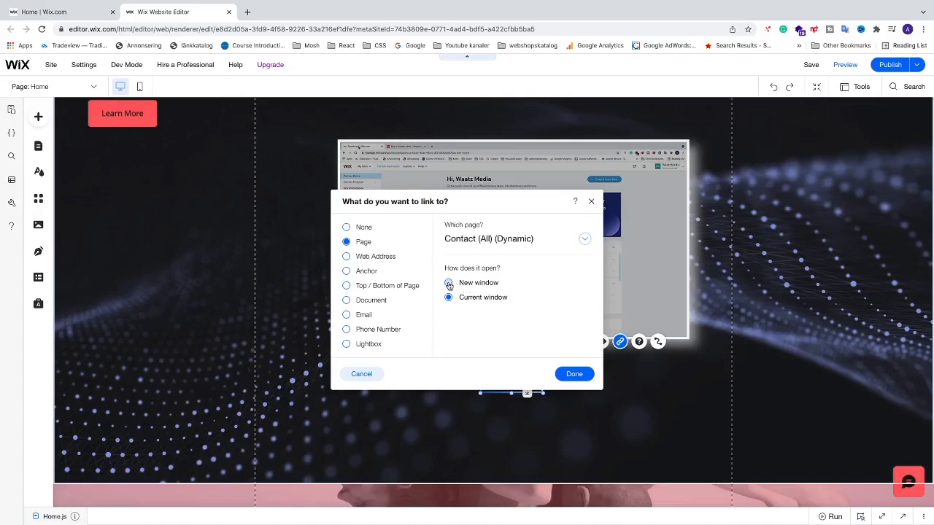
{"action": "left_click", "coordinate": [449, 283]}
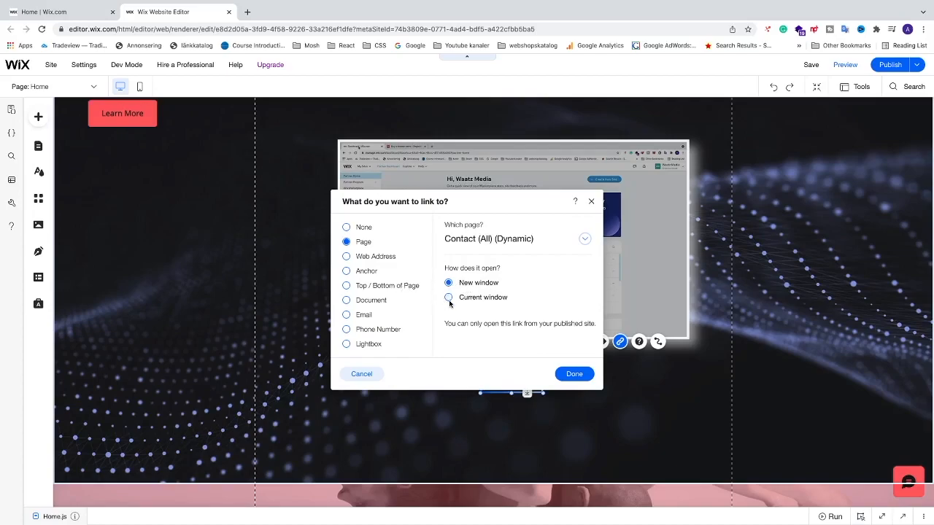
{"action": "left_click", "coordinate": [448, 297]}
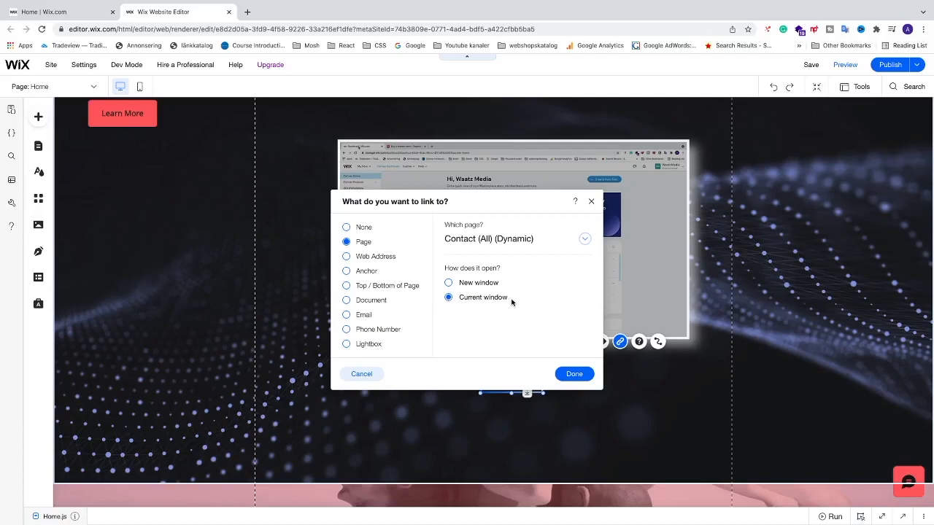
{"action": "mouse_move", "coordinate": [569, 349]}
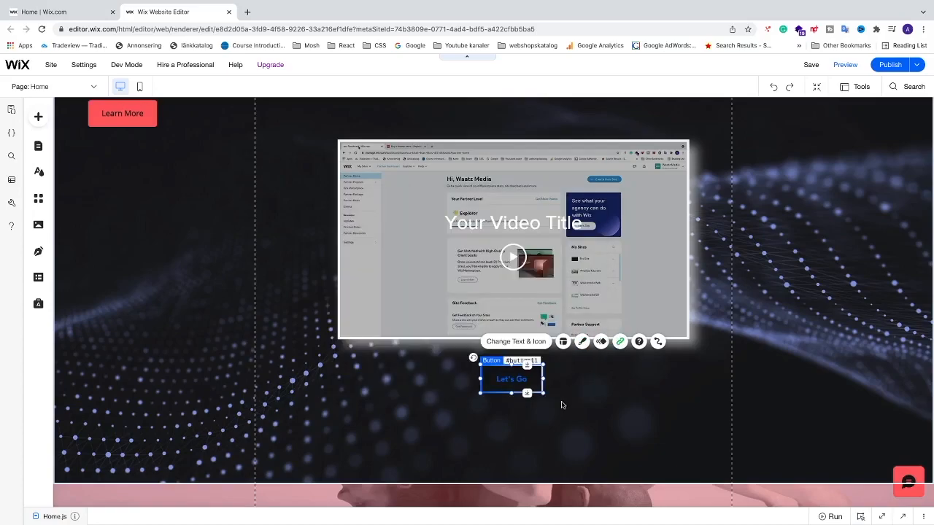
{"action": "mouse_move", "coordinate": [845, 65]}
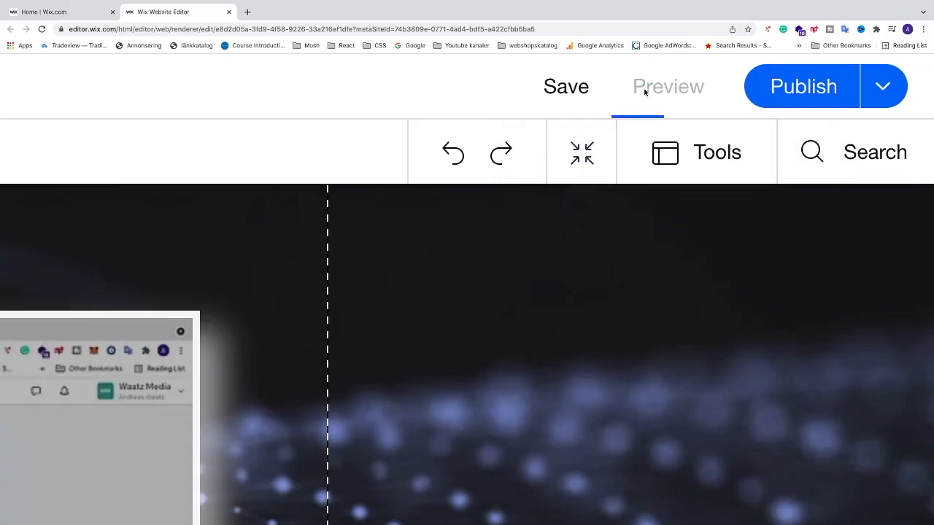
Preview the site and follow the Let's Go button to the Contact Us page.
{"action": "left_click", "coordinate": [667, 86]}
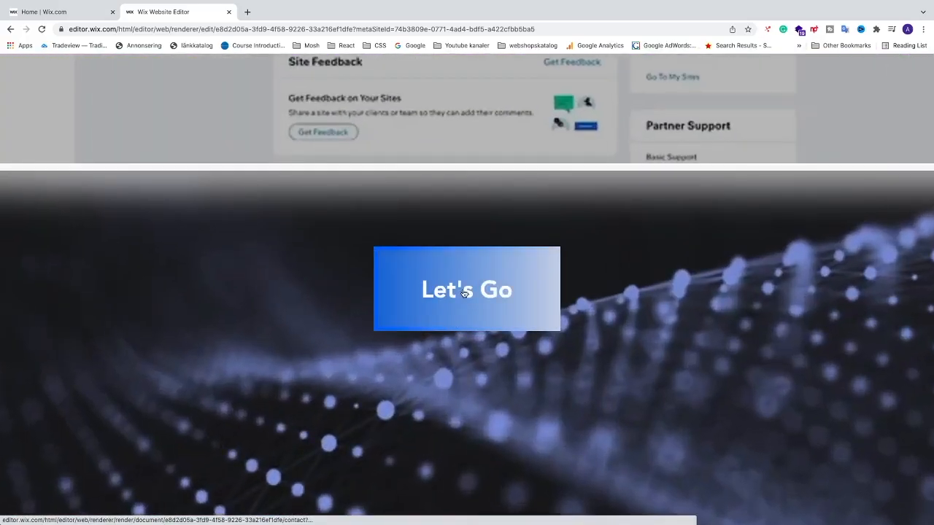
{"action": "left_click", "coordinate": [466, 288]}
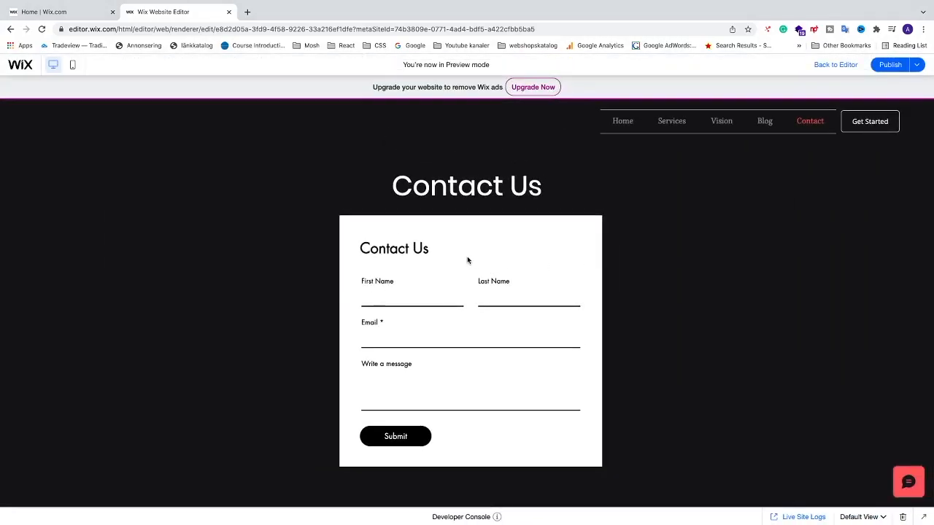
{"action": "mouse_move", "coordinate": [478, 316]}
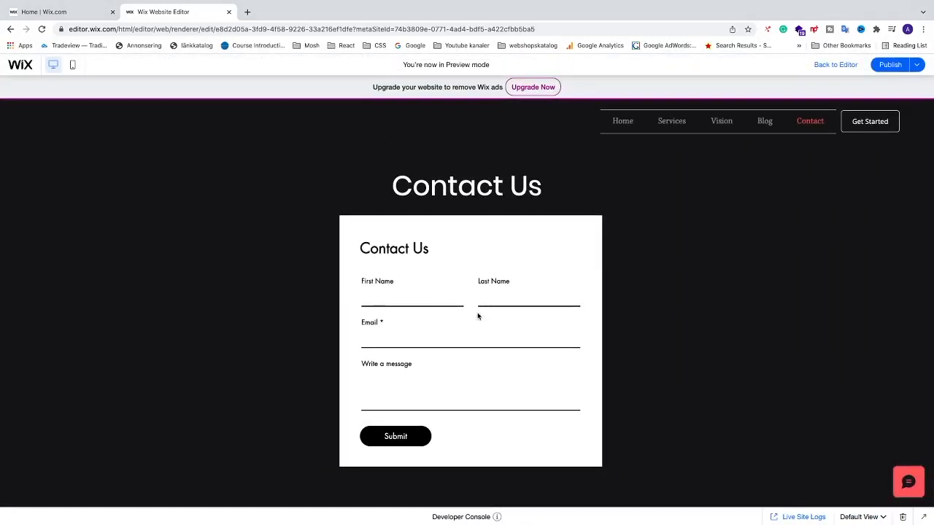